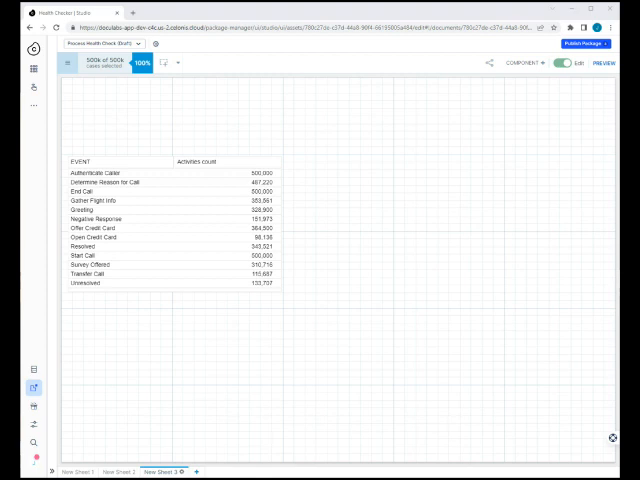
# - Start adding a new sheet so the template gallery appears
pyautogui.click(188, 472)
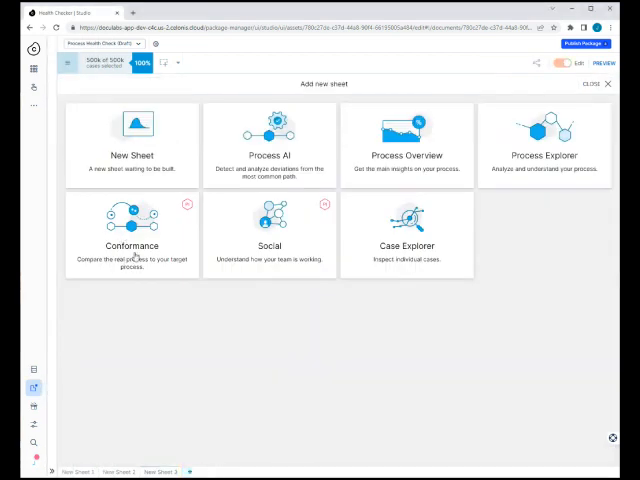
# - Add a Conformance sheet offering to mine, upload or create the target model
pyautogui.click(132, 232)
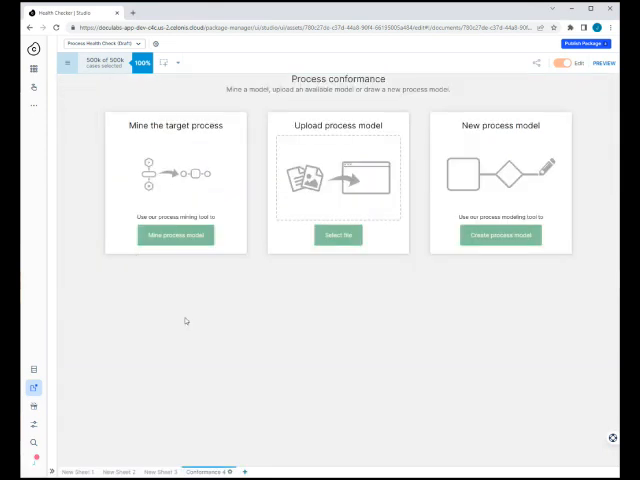
pyautogui.moveTo(208, 312)
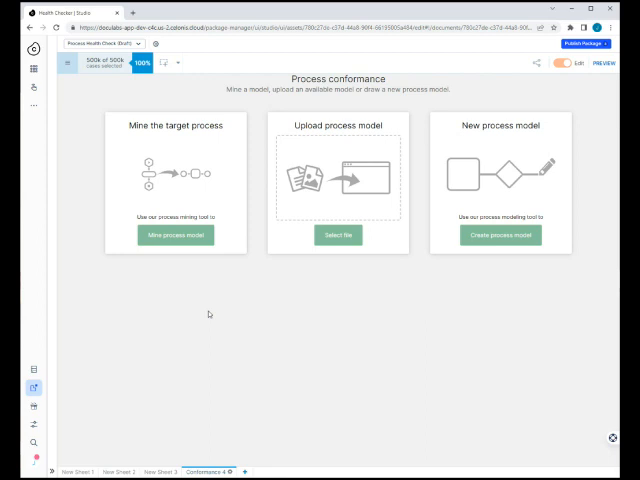
# - Mine the model from the two most frequent happy-path variants and launch the conformance analysis
pyautogui.click(176, 234)
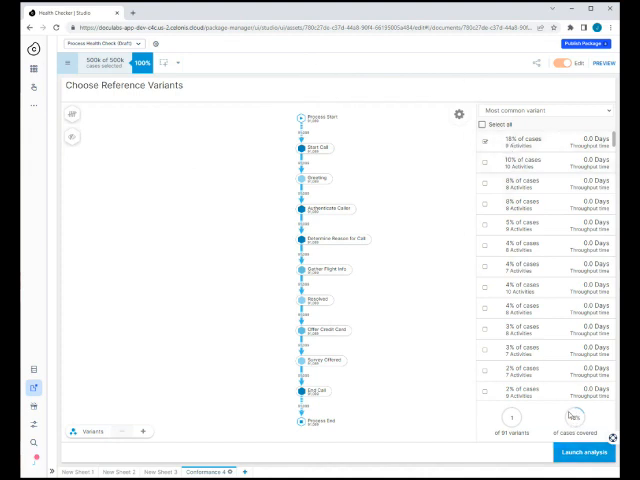
pyautogui.click(486, 164)
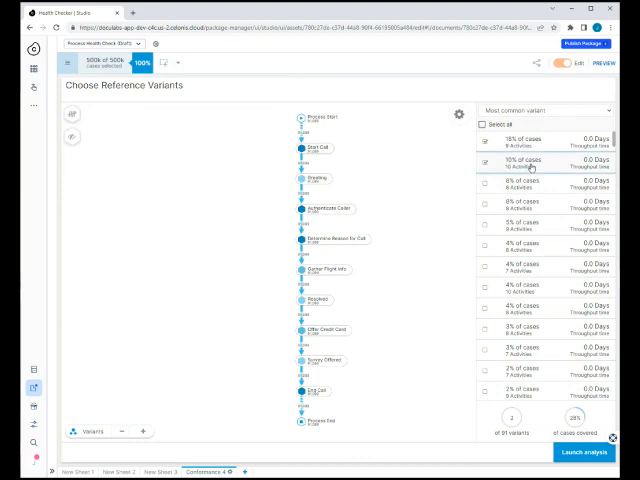
pyautogui.click(510, 166)
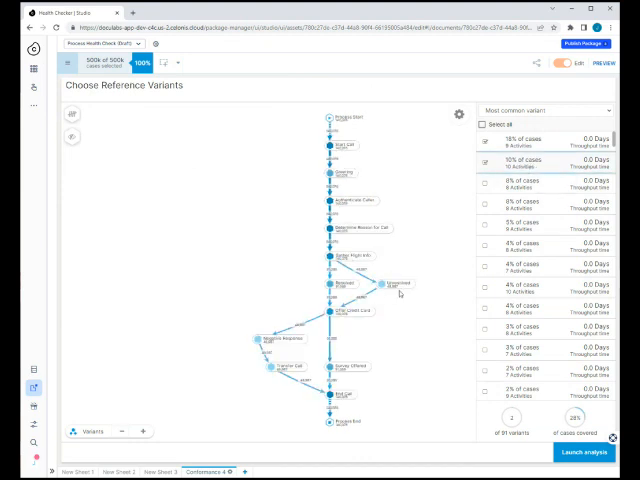
pyautogui.click(488, 192)
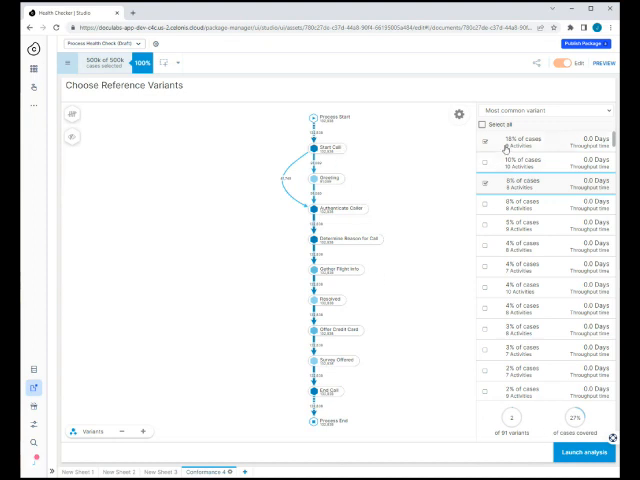
pyautogui.click(486, 144)
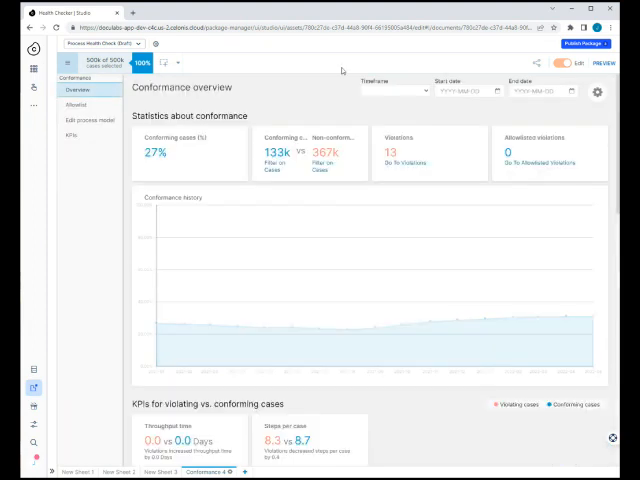
# - Scroll the conformance overview down to the ranked Violations list
pyautogui.click(396, 92)
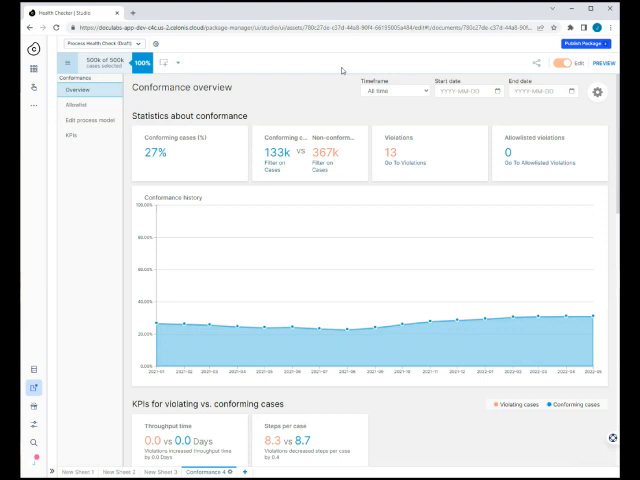
pyautogui.scroll(-3)
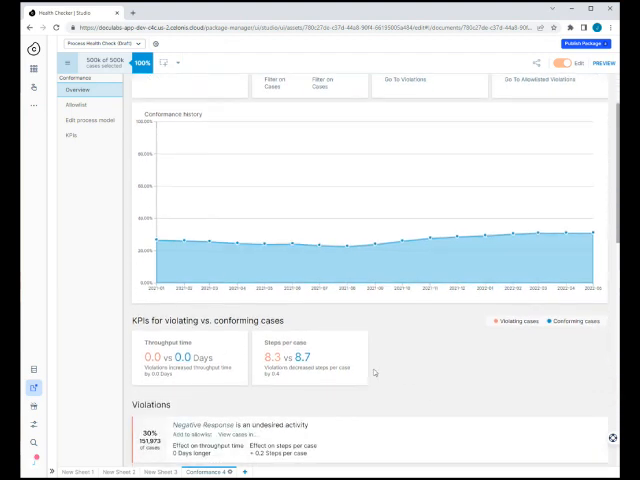
pyautogui.moveTo(396, 386)
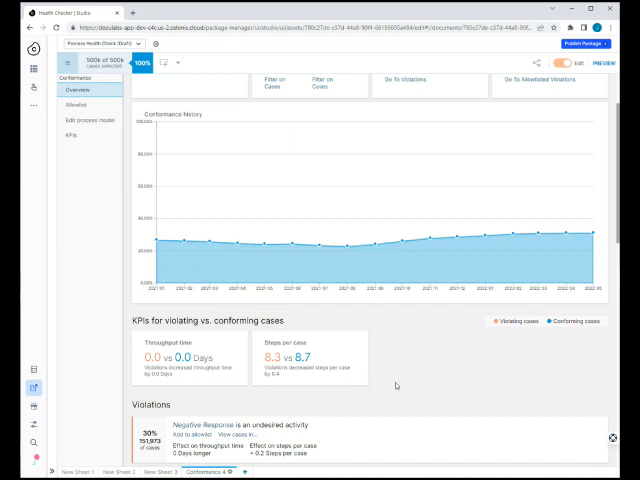
pyautogui.scroll(-3)
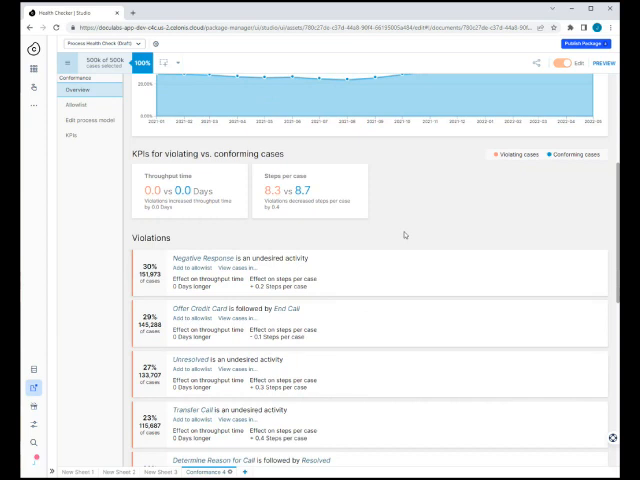
# - Drill into the Negative Reservoir undesired-activity violation and compute its root cause insights
pyautogui.click(224, 260)
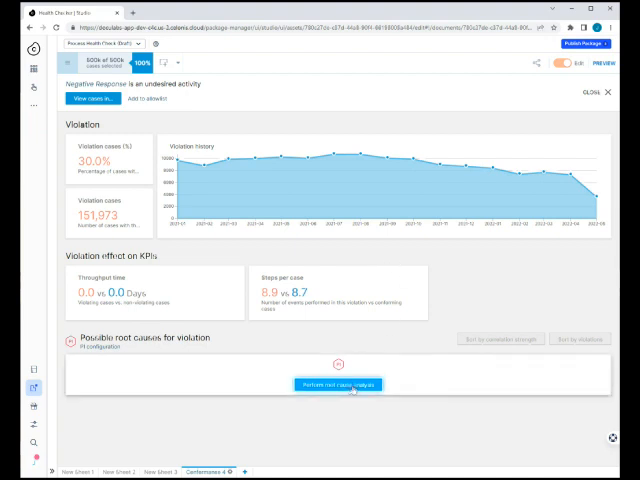
pyautogui.click(338, 384)
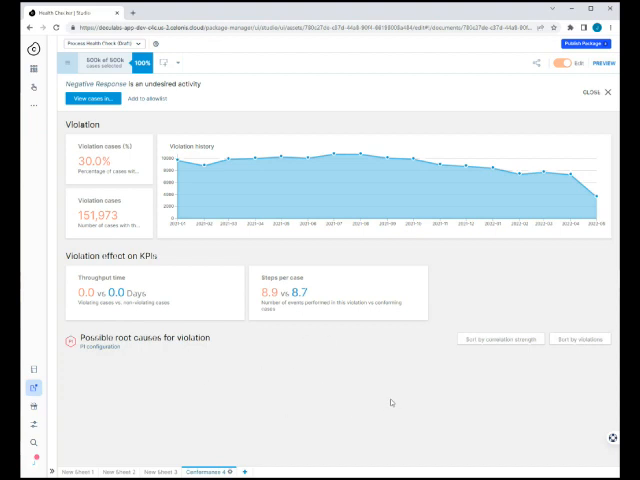